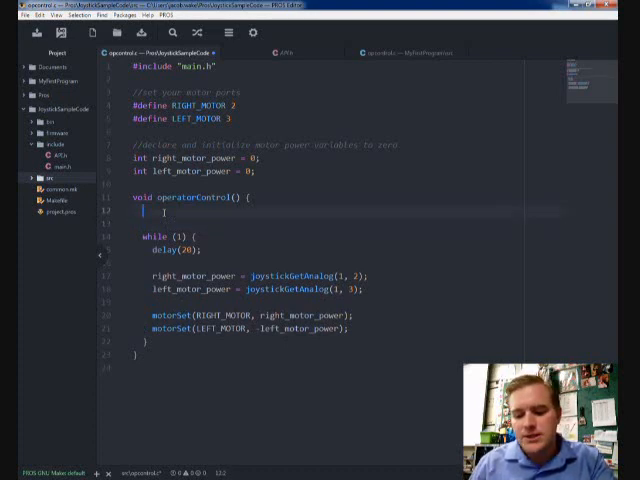
- Add lcdInit(uart2); as the first statement of operatorControl
text(lo)
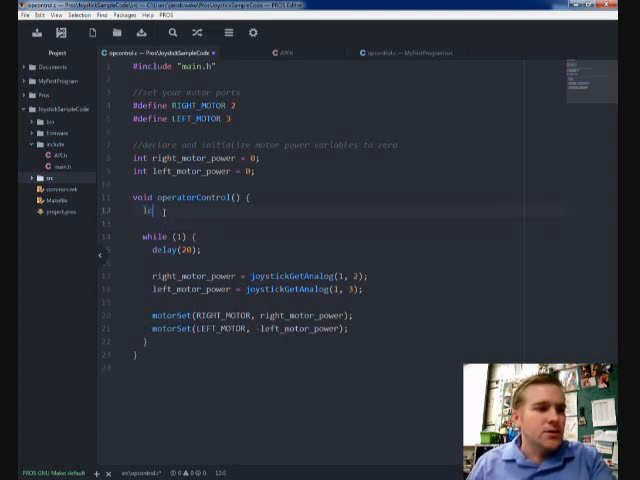
text(cdInit(uart2);)
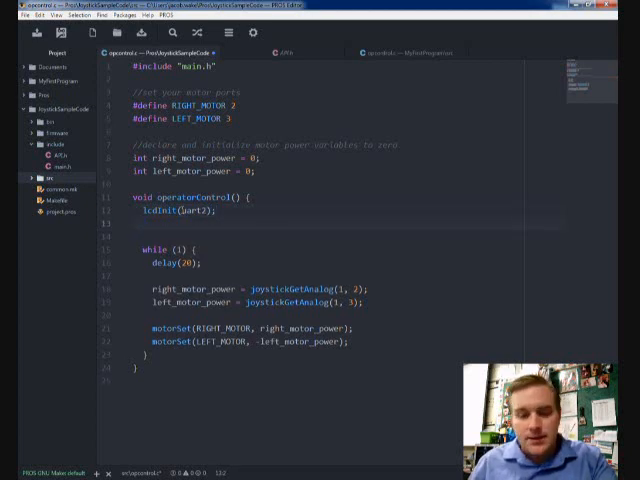
- Add lcdClear(uart2); after lcdInit and a blank line after the joystick reads
text(lcdClear()
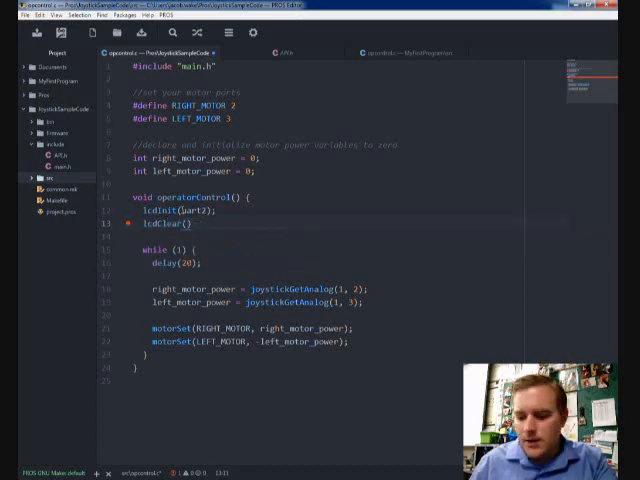
text(uart2))
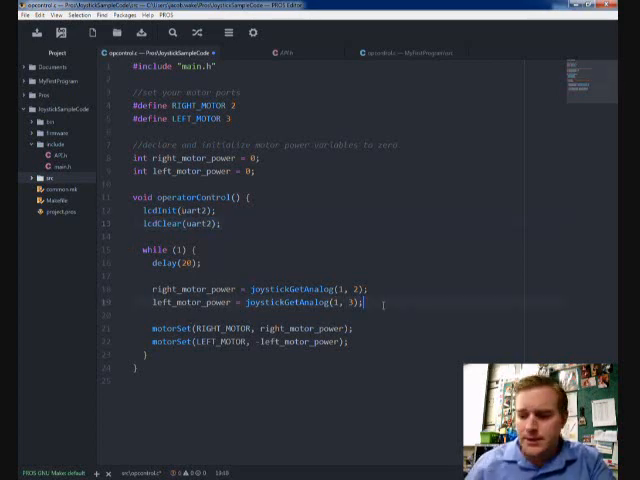
key(enter)
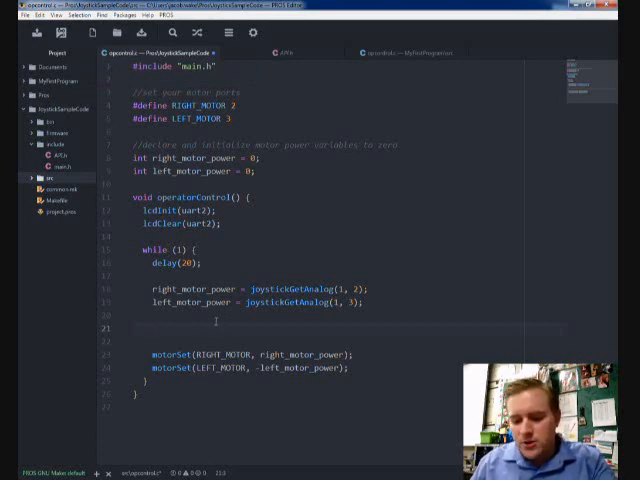
- Write lcdPrint(uart2, 2, "R Motor: %d", right_motor_power); inside the loop
text(lcdPrint(uart2, 2, "R Motor: %d",)
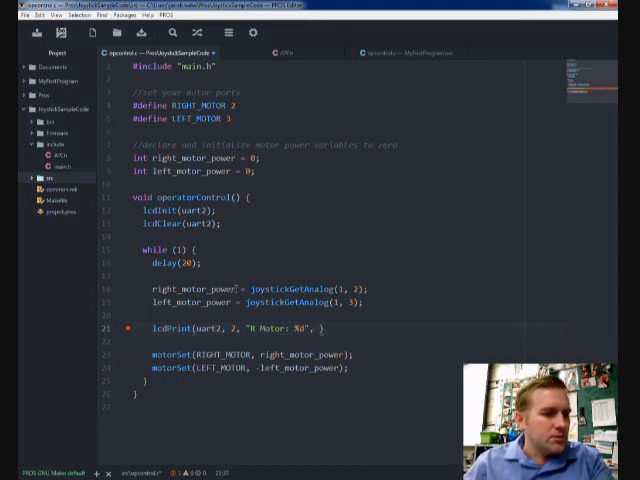
double_click(175, 287)
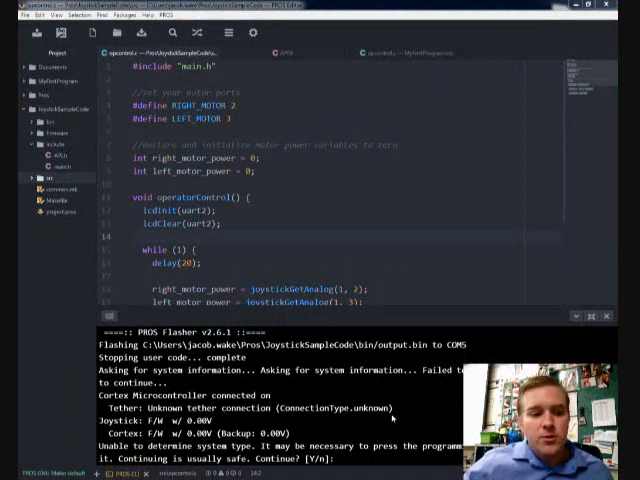
- Answer y at the flasher's Continue? [Y/n] prompt so flashing proceeds
click(345, 459)
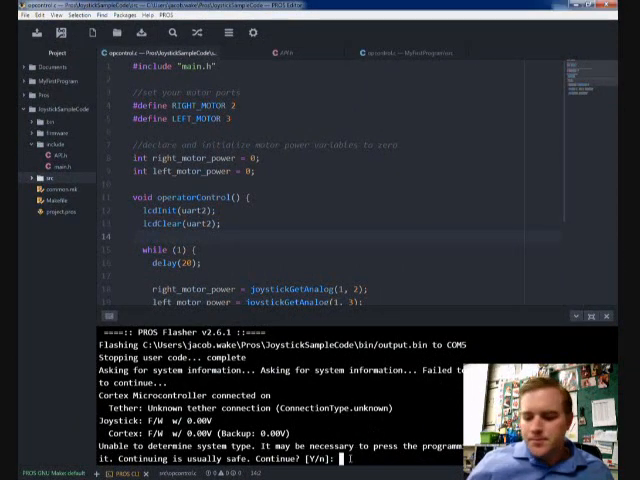
text(y)
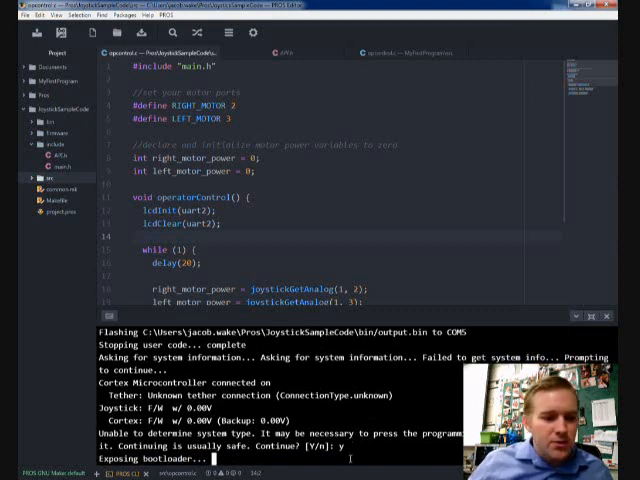